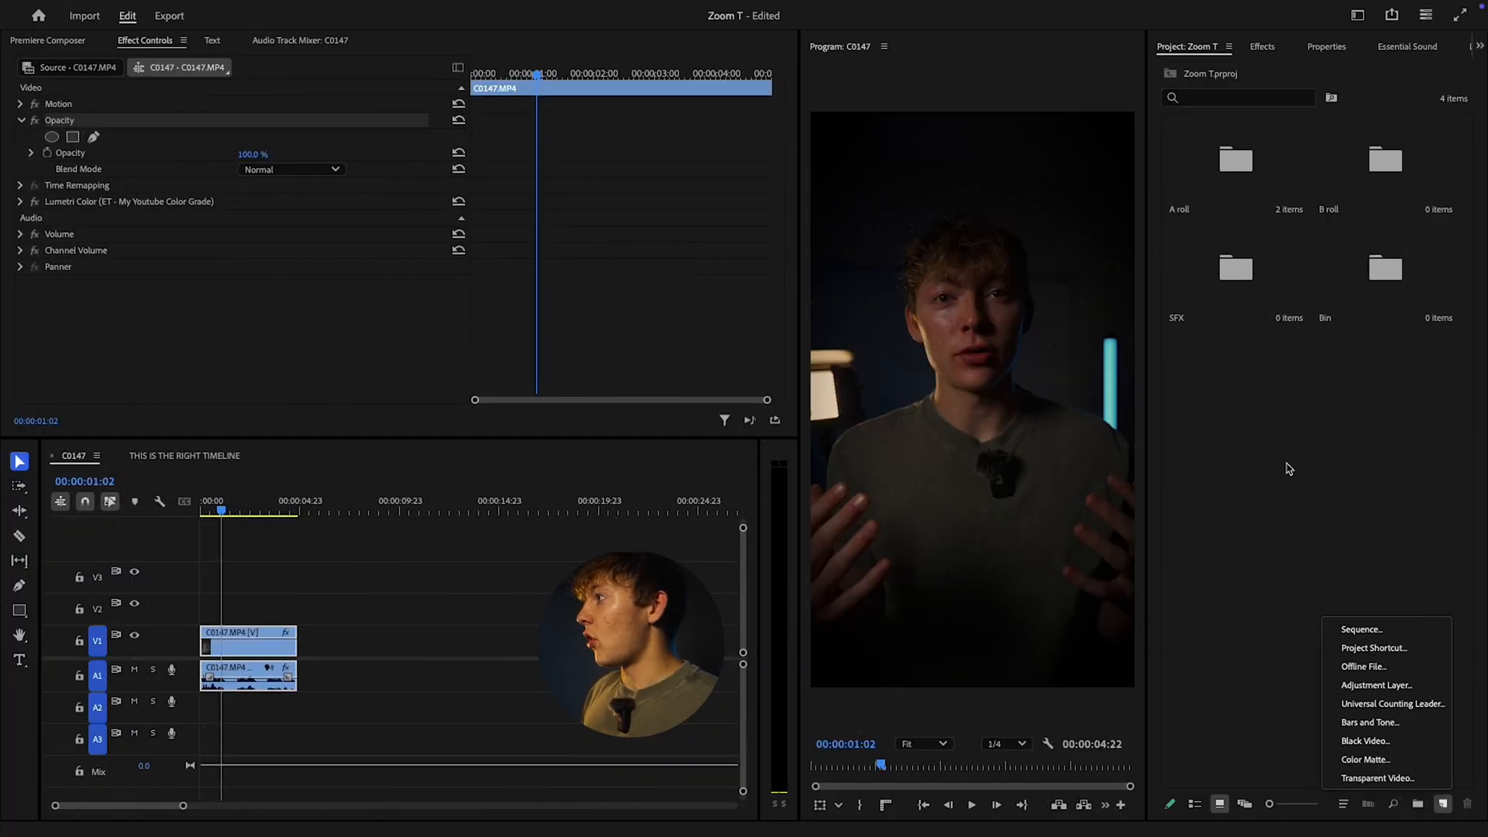
Step: Create a 2160×3840 adjustment layer and drag it onto V2 above clip C0147
{"action": "left_click", "coordinate": [1375, 685]}
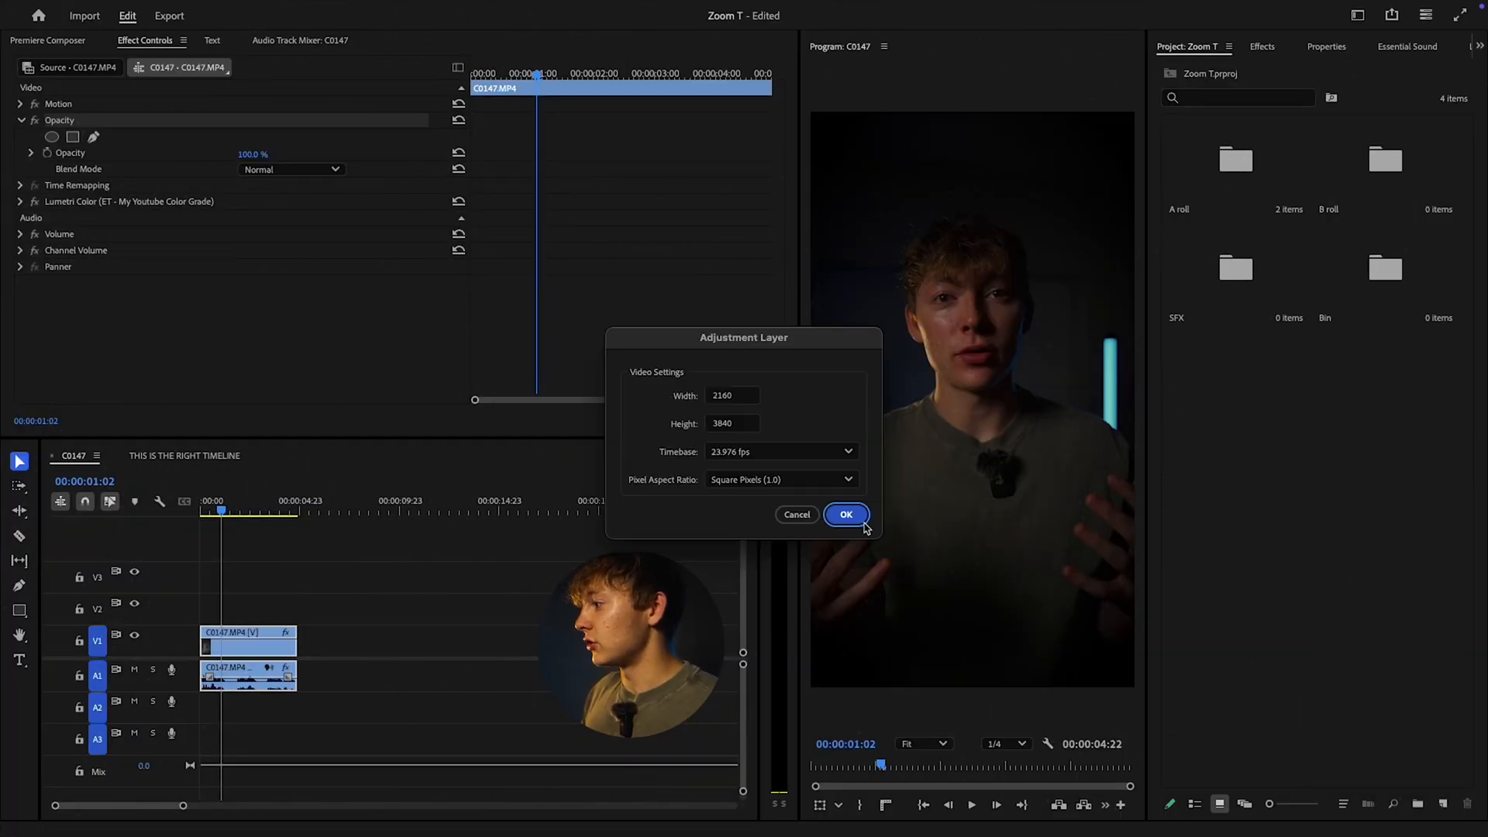
{"action": "left_click", "coordinate": [844, 515]}
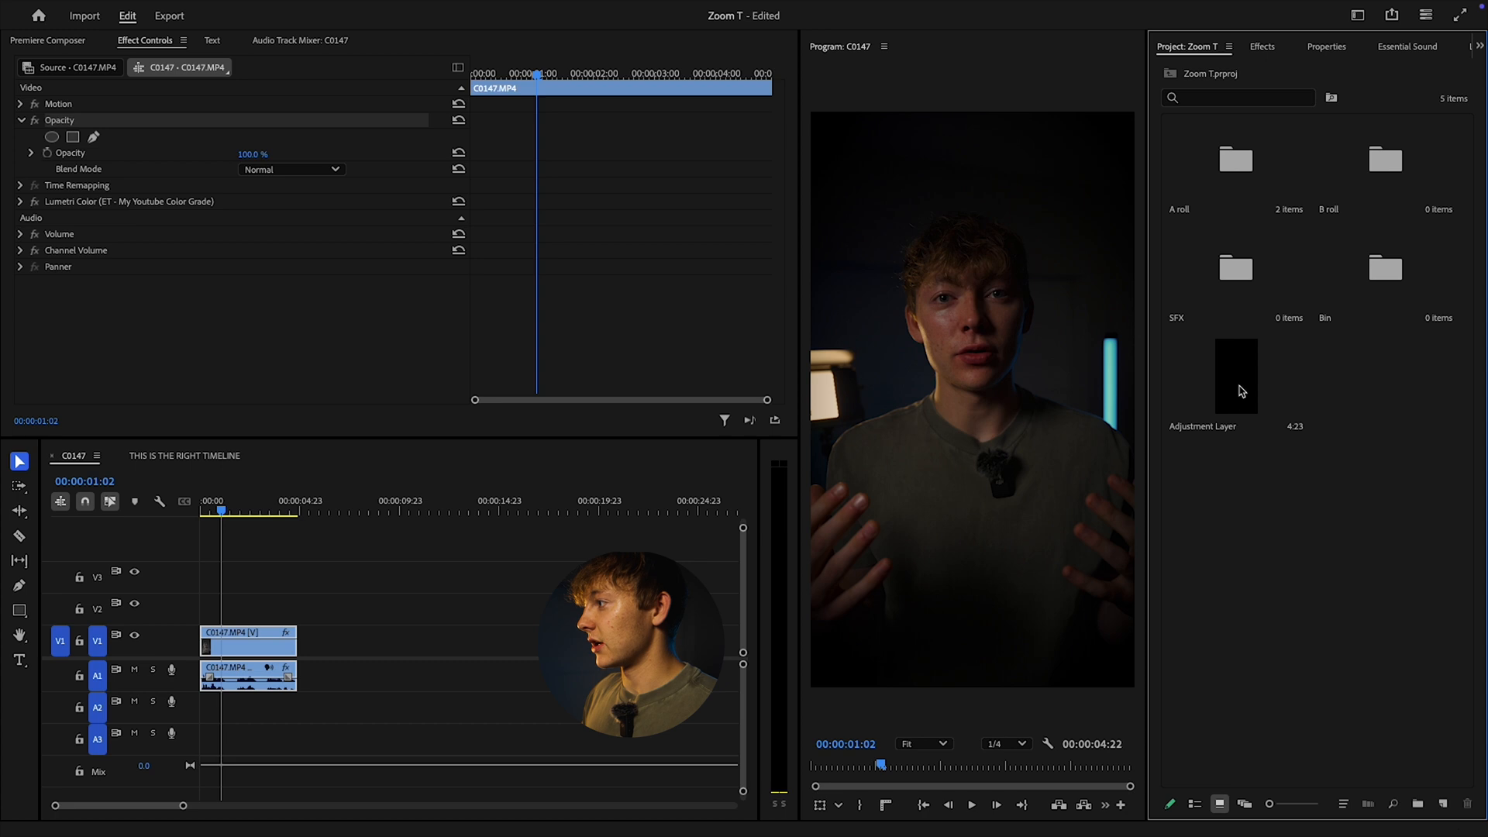
{"action": "left_click_drag", "start_coordinate": [1235, 370], "coordinate": [251, 601]}
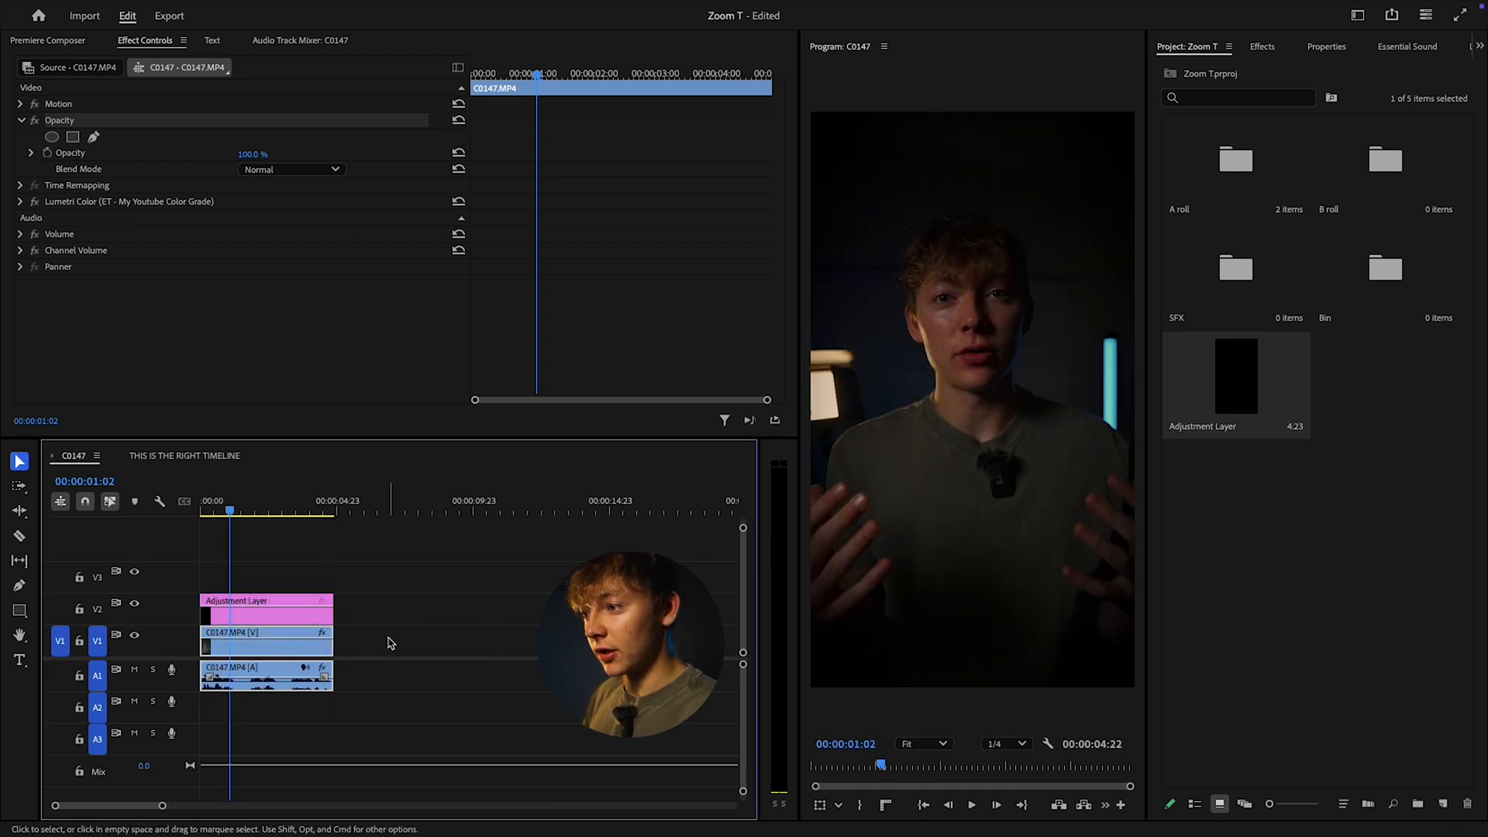
Step: Select the adjustment layer on V2 in the timeline
{"action": "left_click", "coordinate": [265, 608]}
{"action": "type", "text": "transfo"}
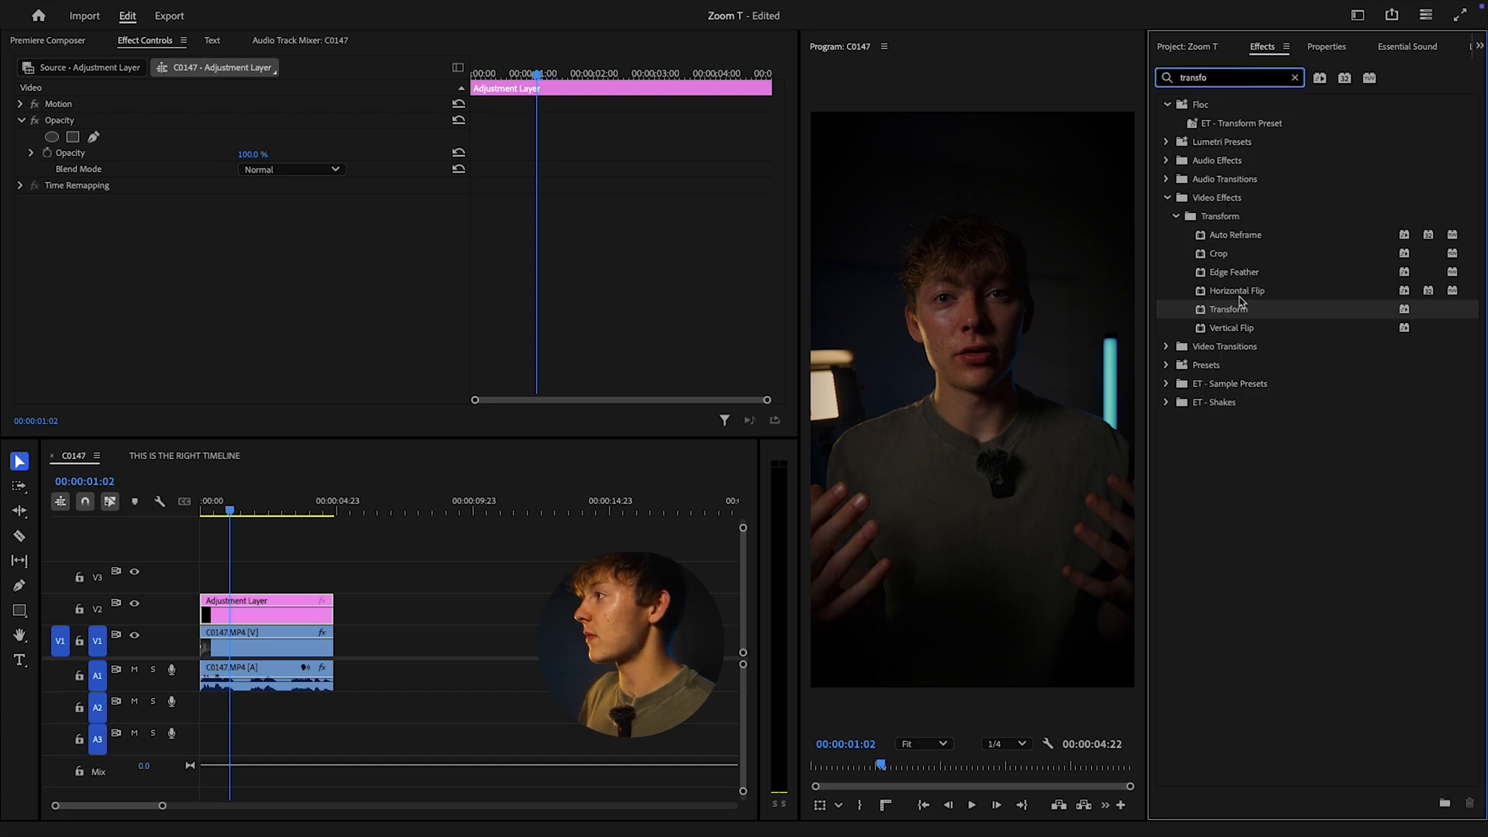
Step: Apply Transform to the adjustment layer, turning off composition shutter angle for a 360 custom angle
{"action": "left_click_drag", "start_coordinate": [1227, 308], "coordinate": [285, 610]}
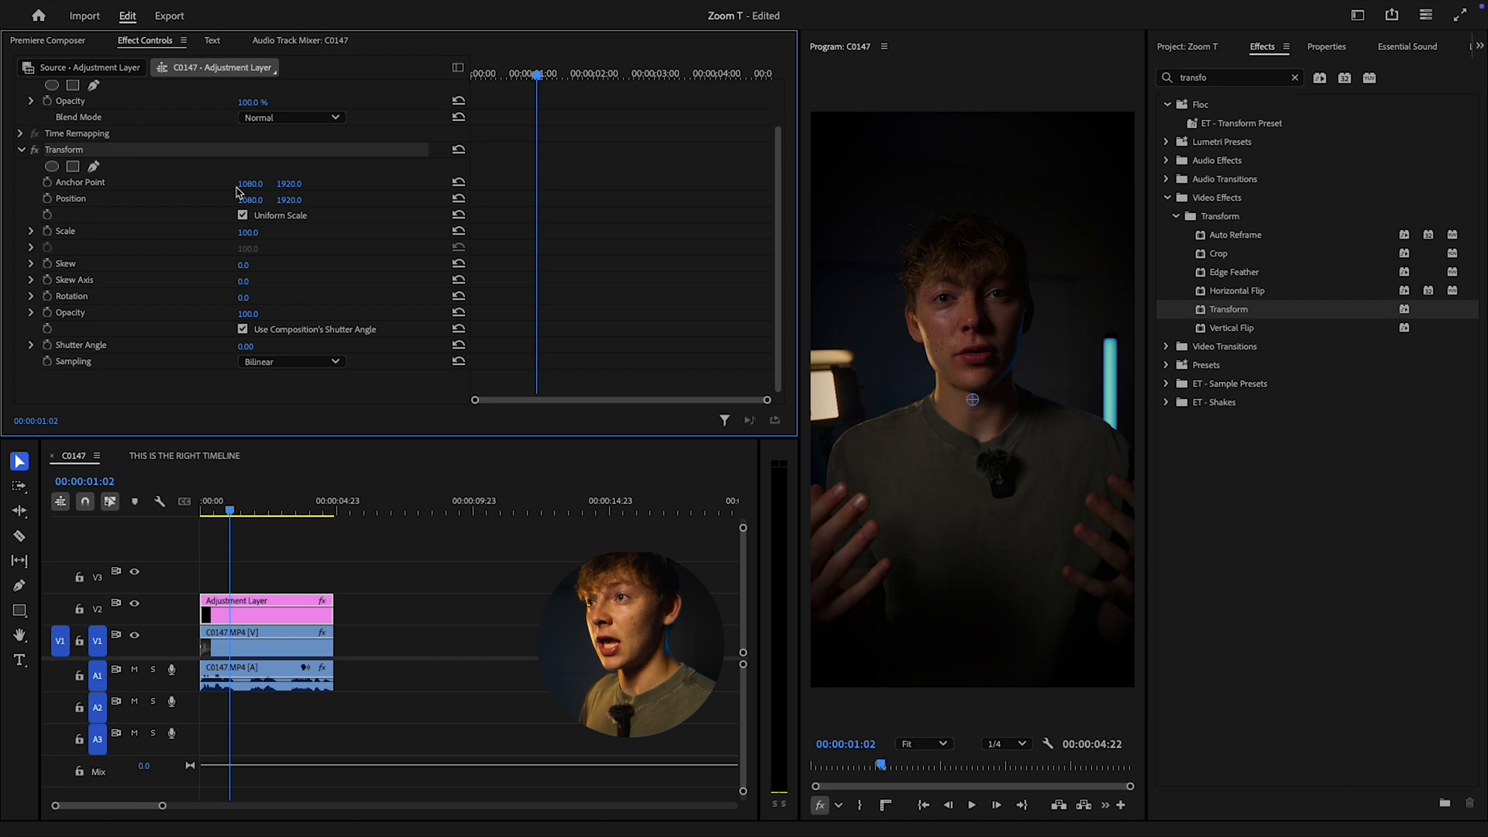
{"action": "left_click", "coordinate": [242, 329]}
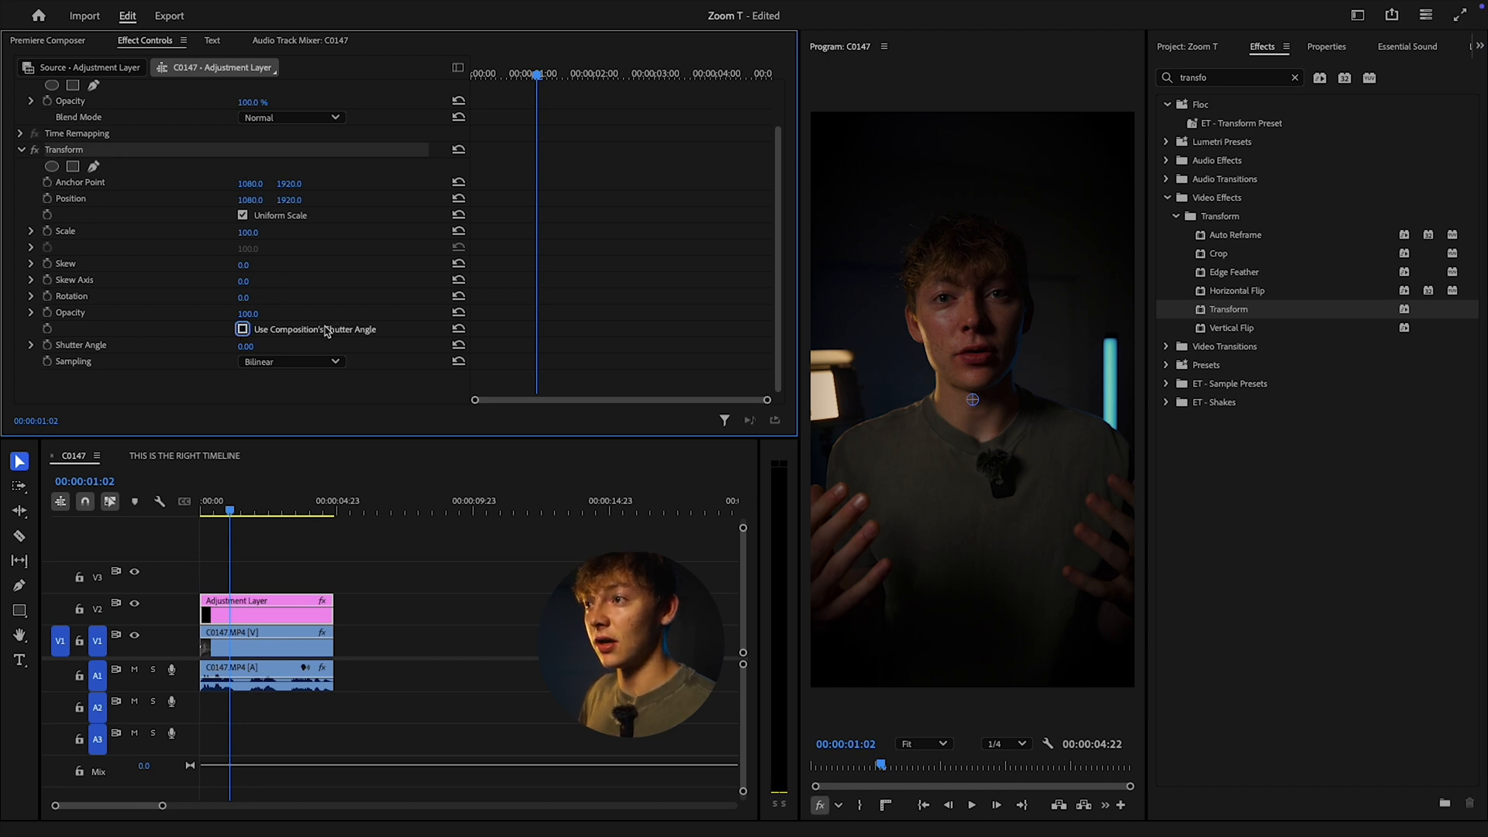
{"action": "left_click", "coordinate": [242, 329]}
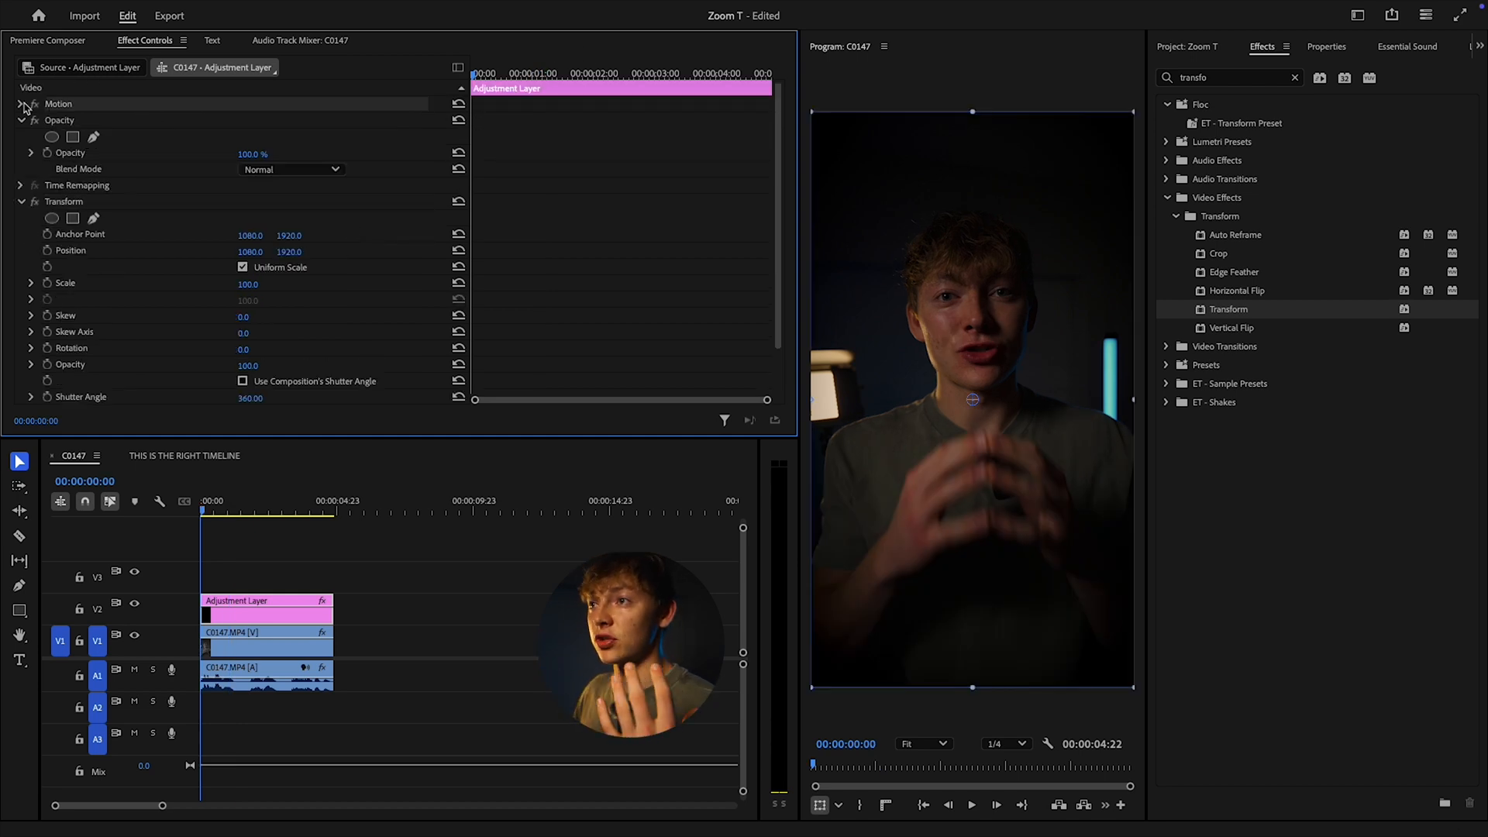
Step: Keyframe Transform Scale up to 120 at frame 22 and reveal its value graphs
{"action": "left_click", "coordinate": [21, 103]}
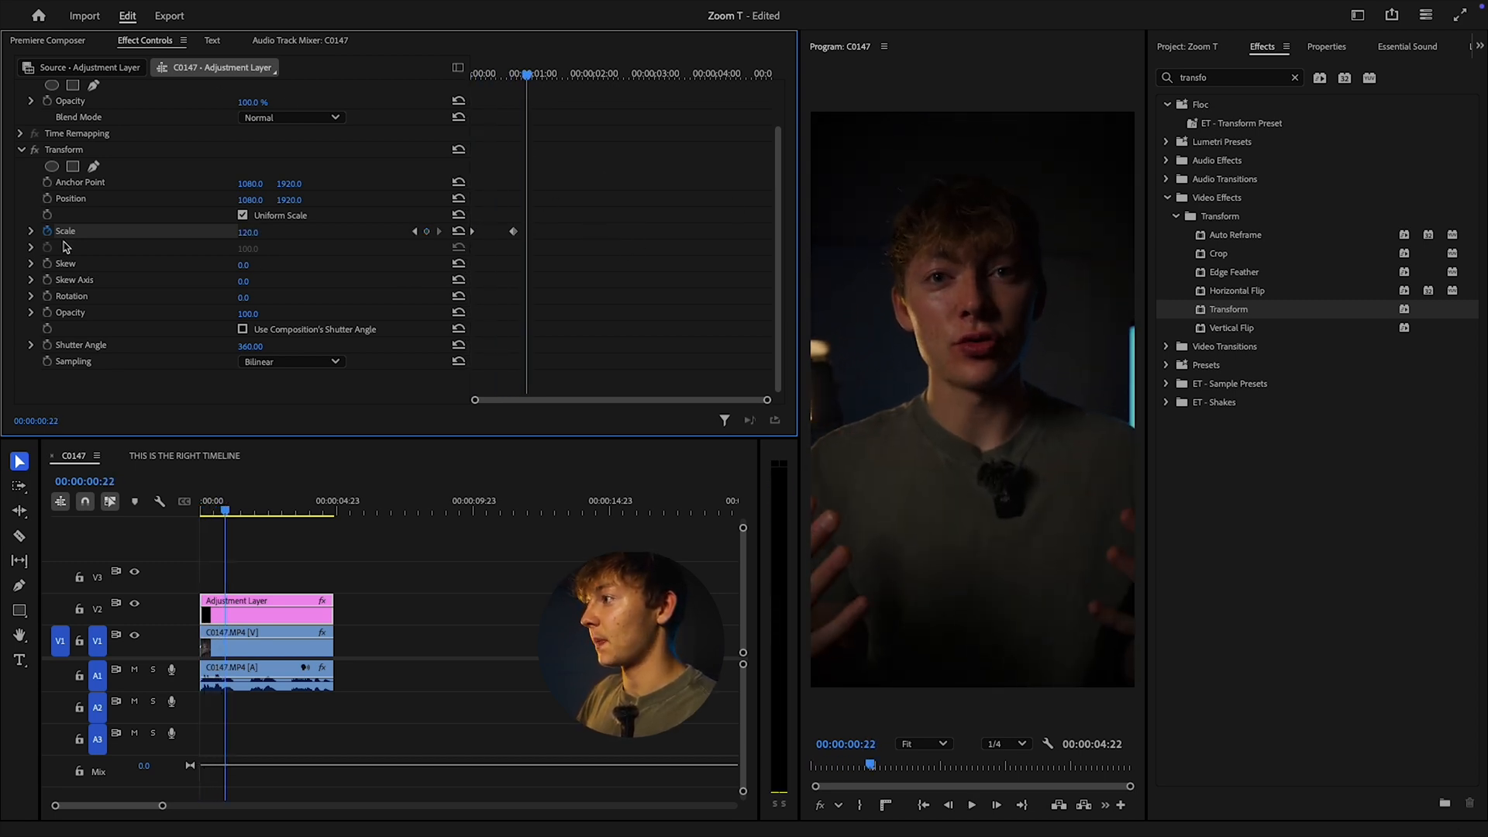
{"action": "left_click", "coordinate": [30, 231]}
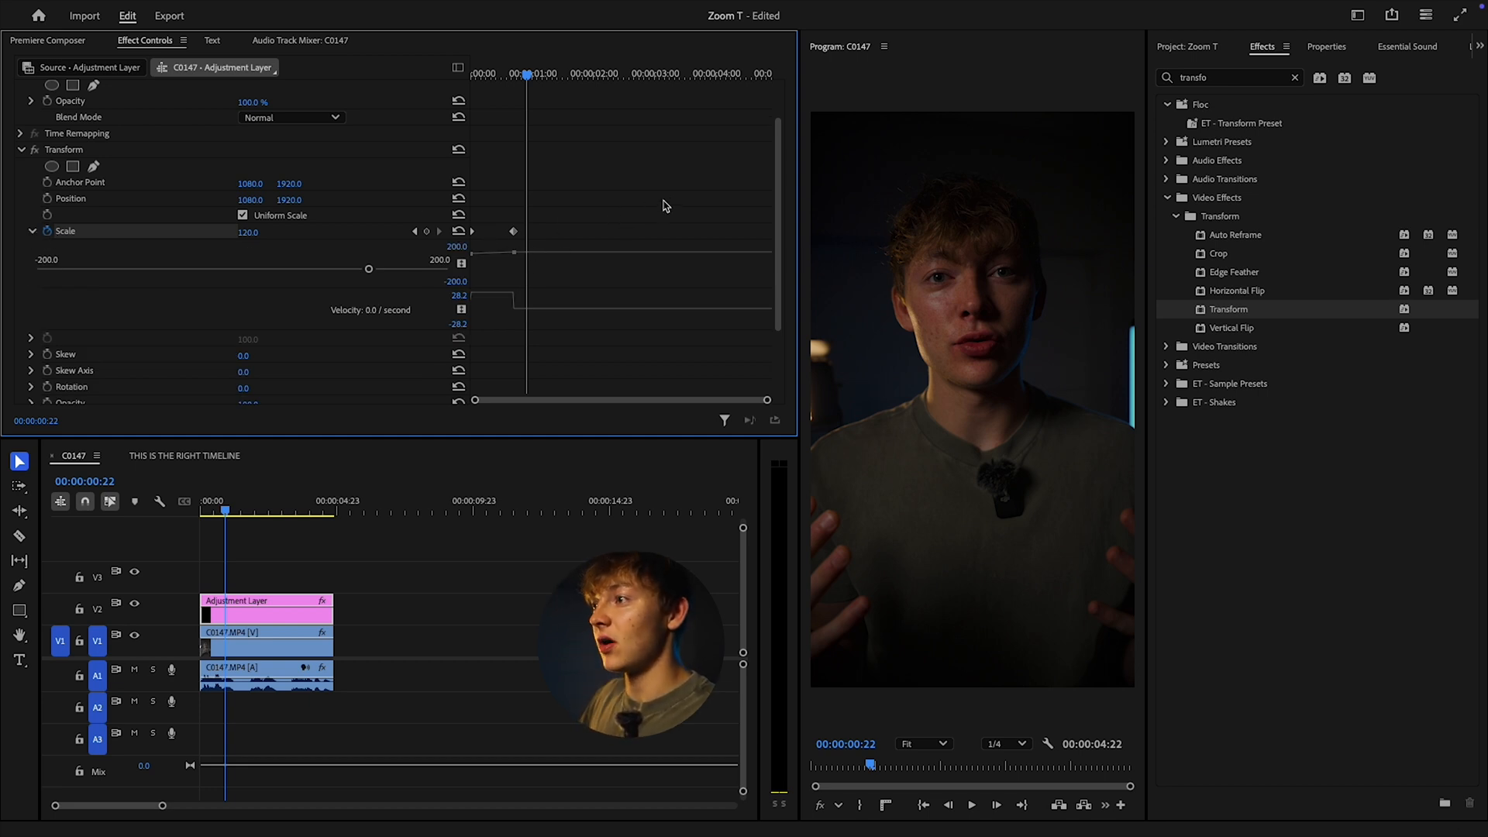
Step: Apply Ease In / Ease Out to the Scale keyframes
{"action": "right_click", "coordinate": [512, 231]}
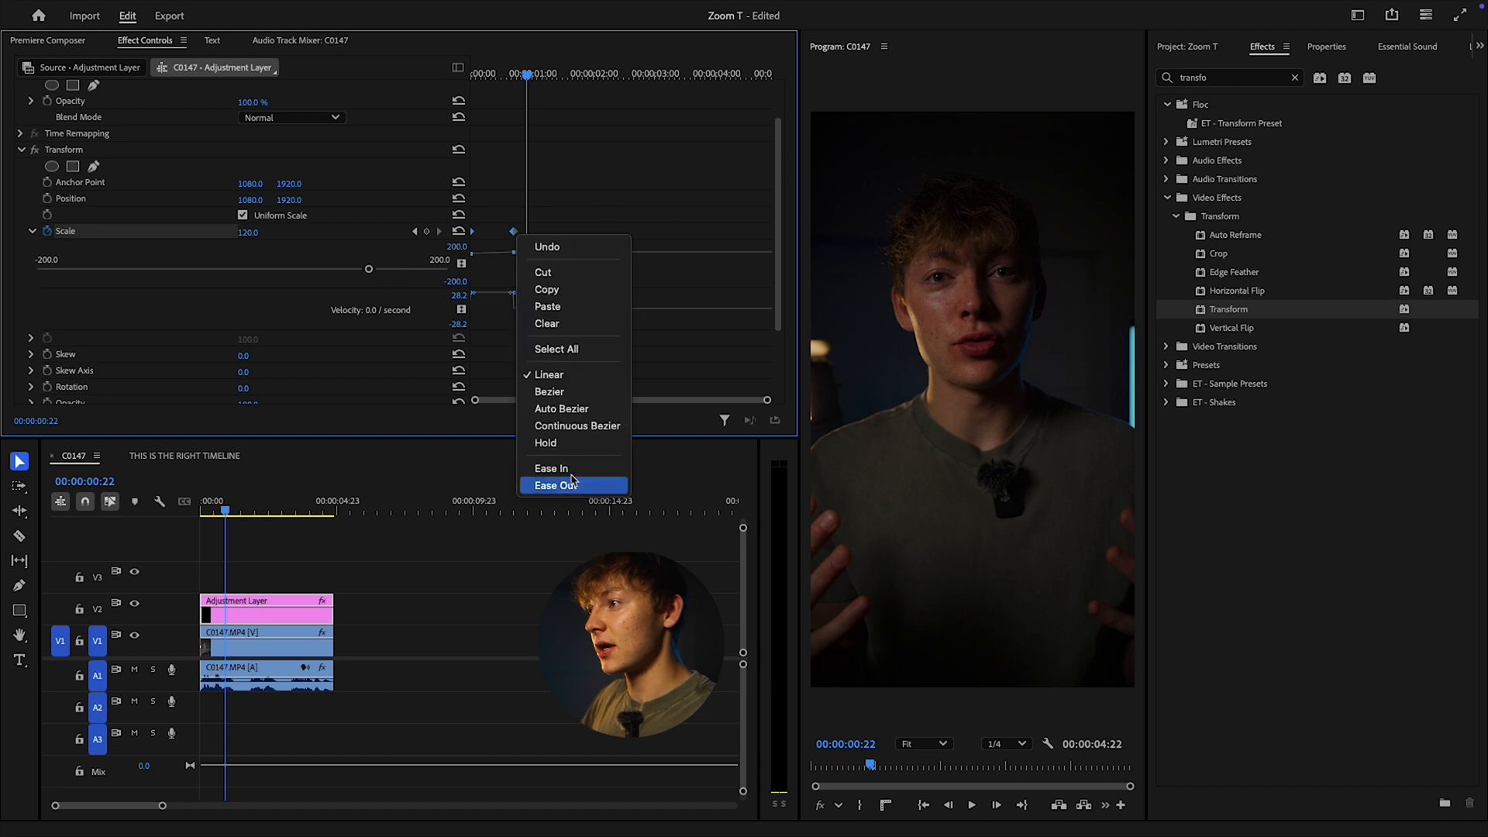
{"action": "left_click", "coordinate": [559, 485]}
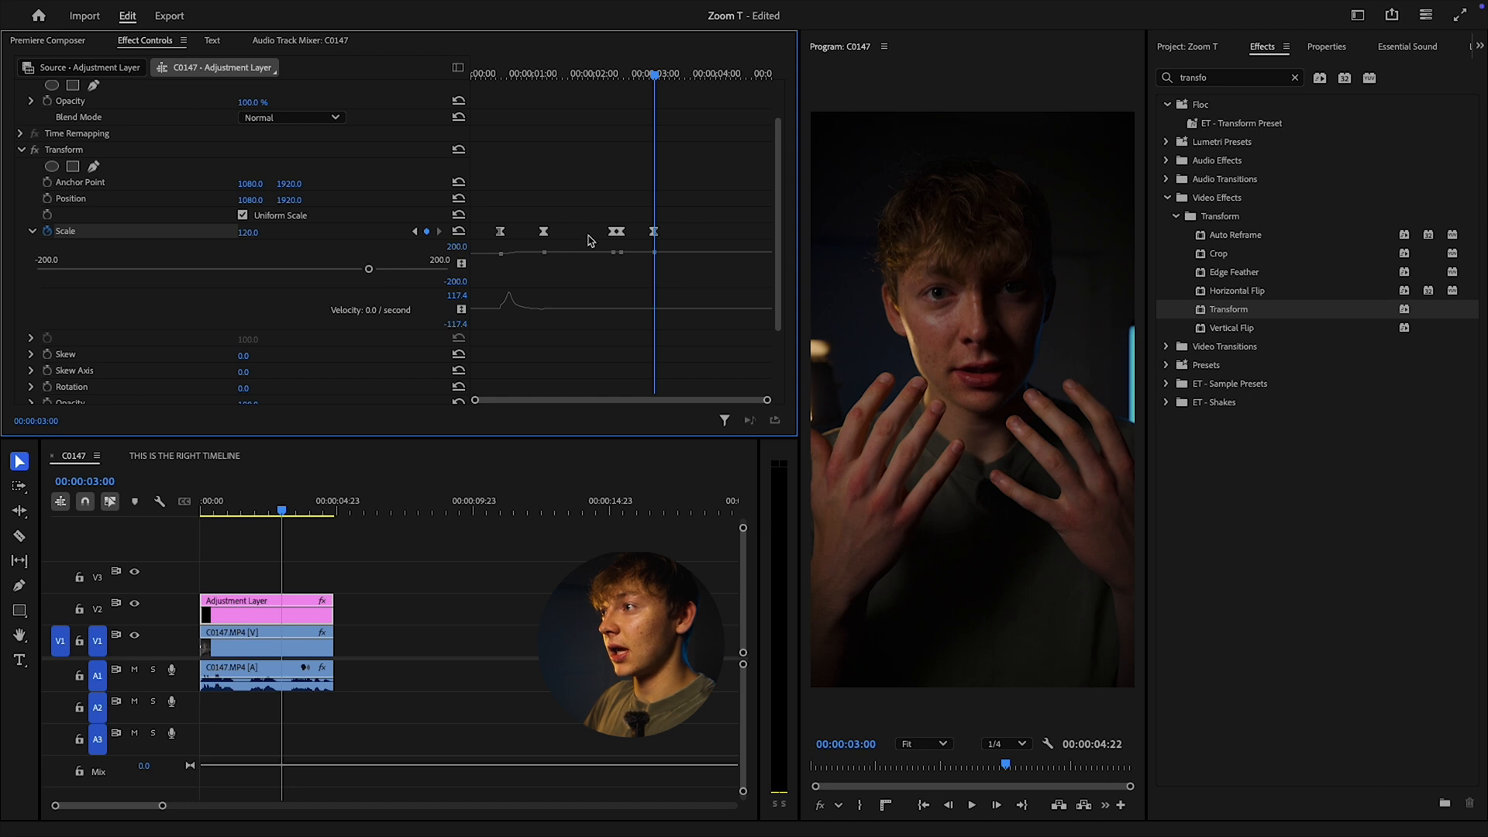
Step: Adjust the later Scale keyframes so the zoom snaps back down near 3 seconds
{"action": "double_click", "coordinate": [248, 231]}
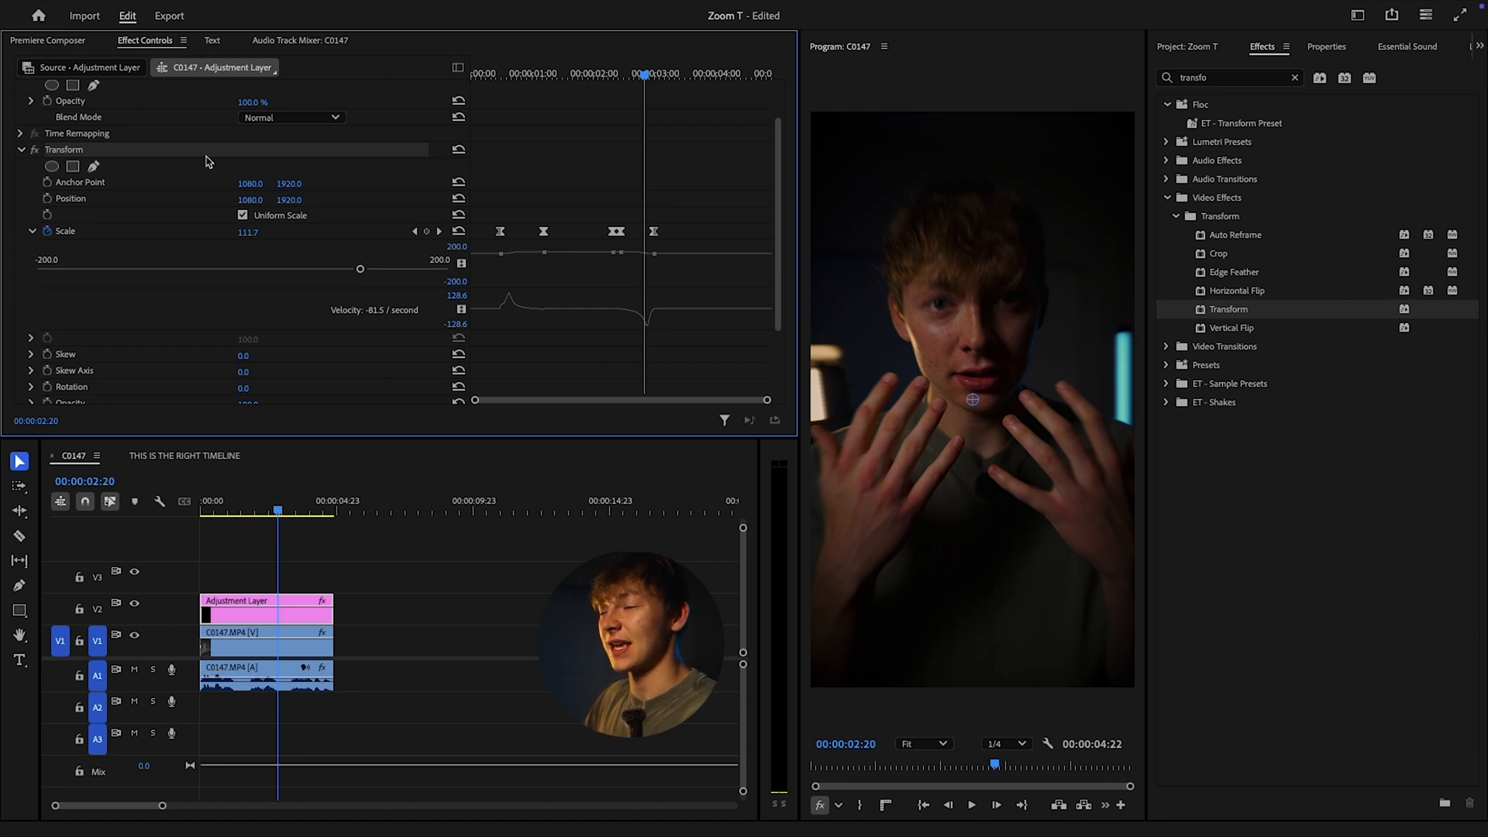
Step: Duplicate the adjustment layer onto V3 with the Signature Zoom OUT 150 - 100 Fast preset
{"action": "left_click", "coordinate": [1294, 77]}
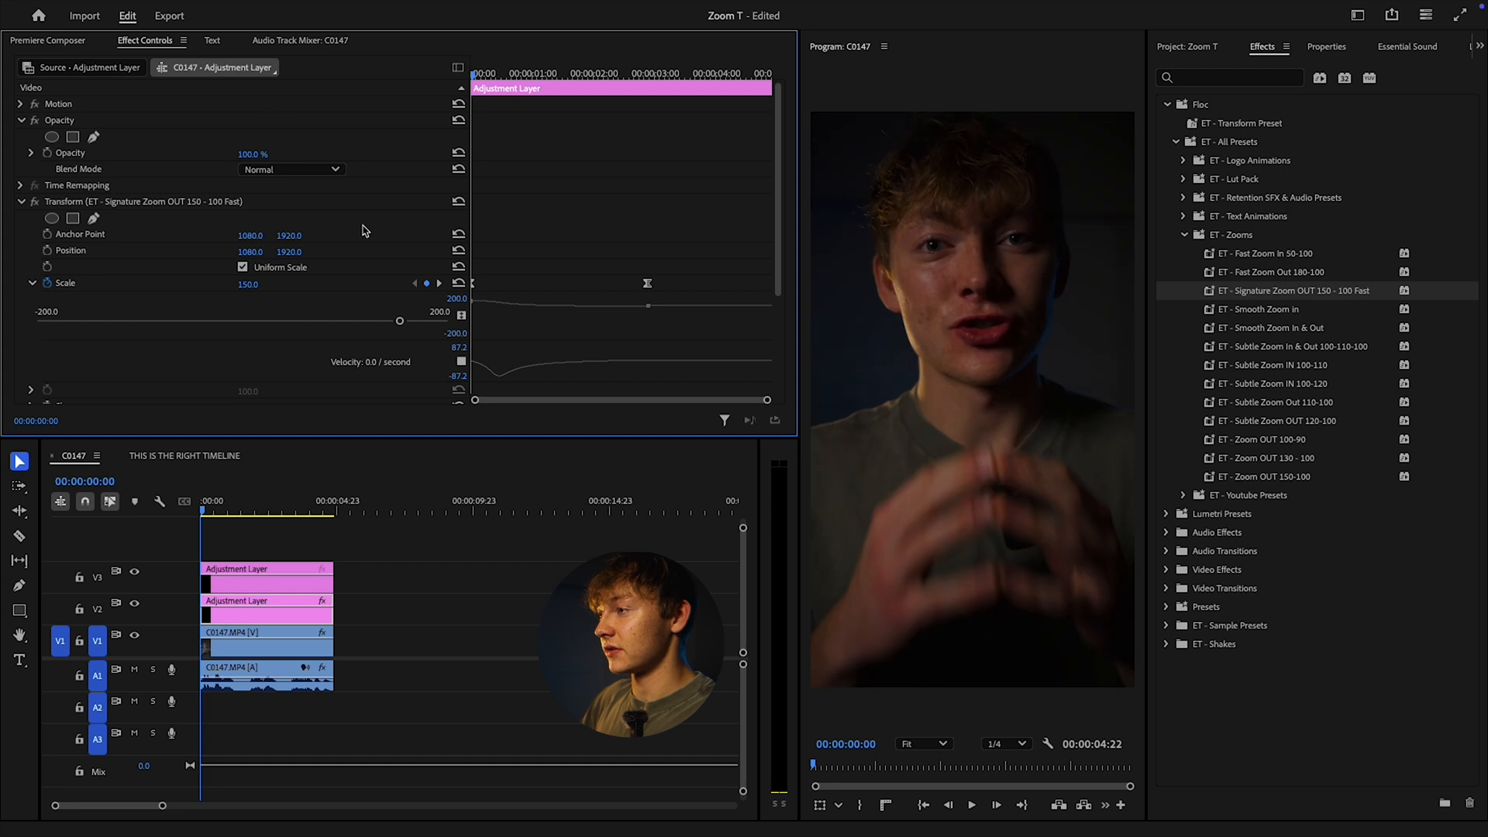
Step: Add ET Subtle Zoom IN 100-110 to the top adjustment layer, deselect, and play back
{"action": "left_click", "coordinate": [474, 588]}
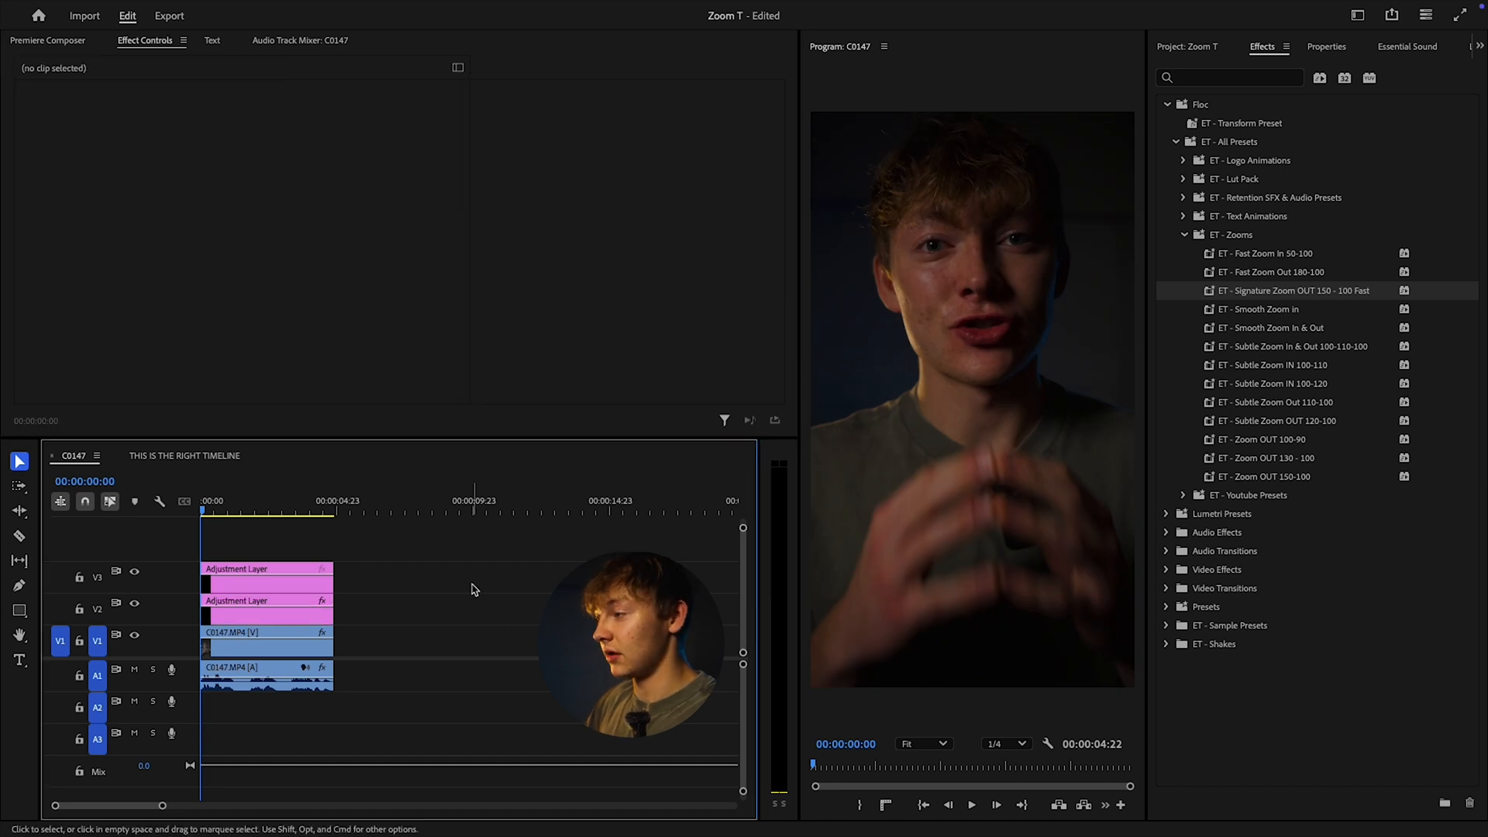
{"action": "left_click", "coordinate": [970, 804]}
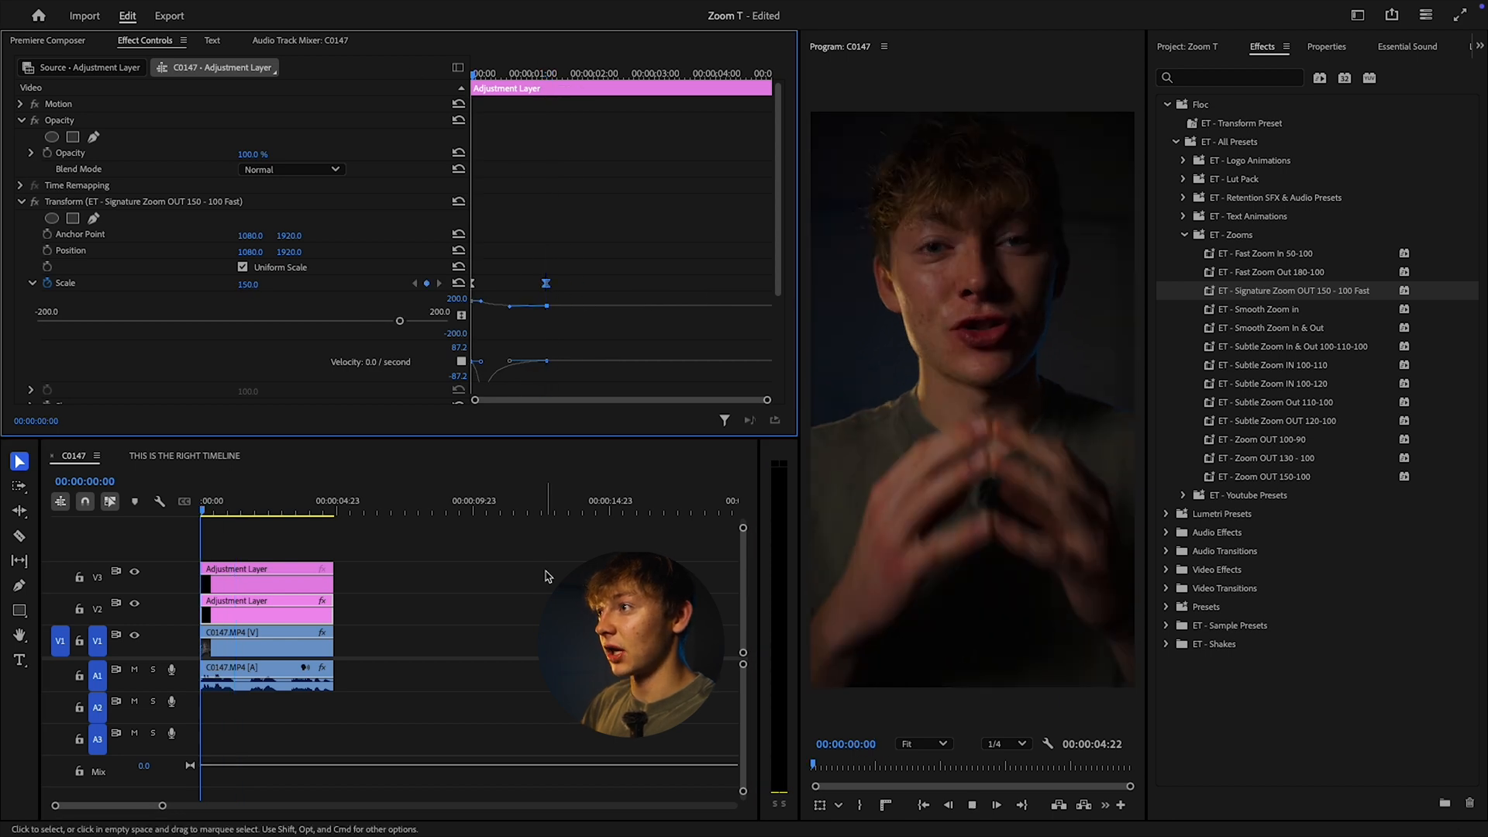
{"action": "left_click", "coordinate": [231, 509]}
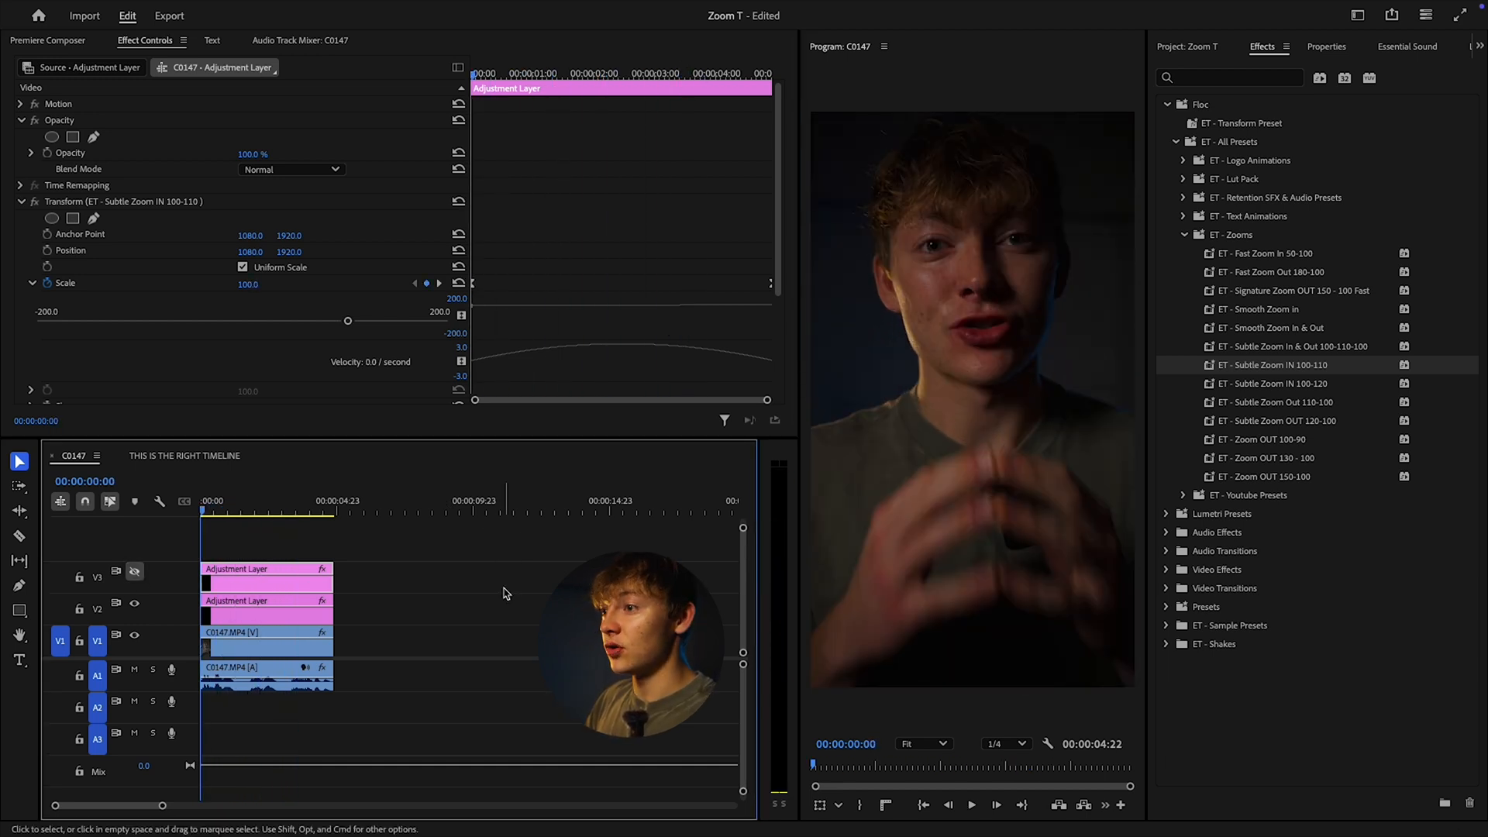
{"action": "left_click", "coordinate": [969, 805]}
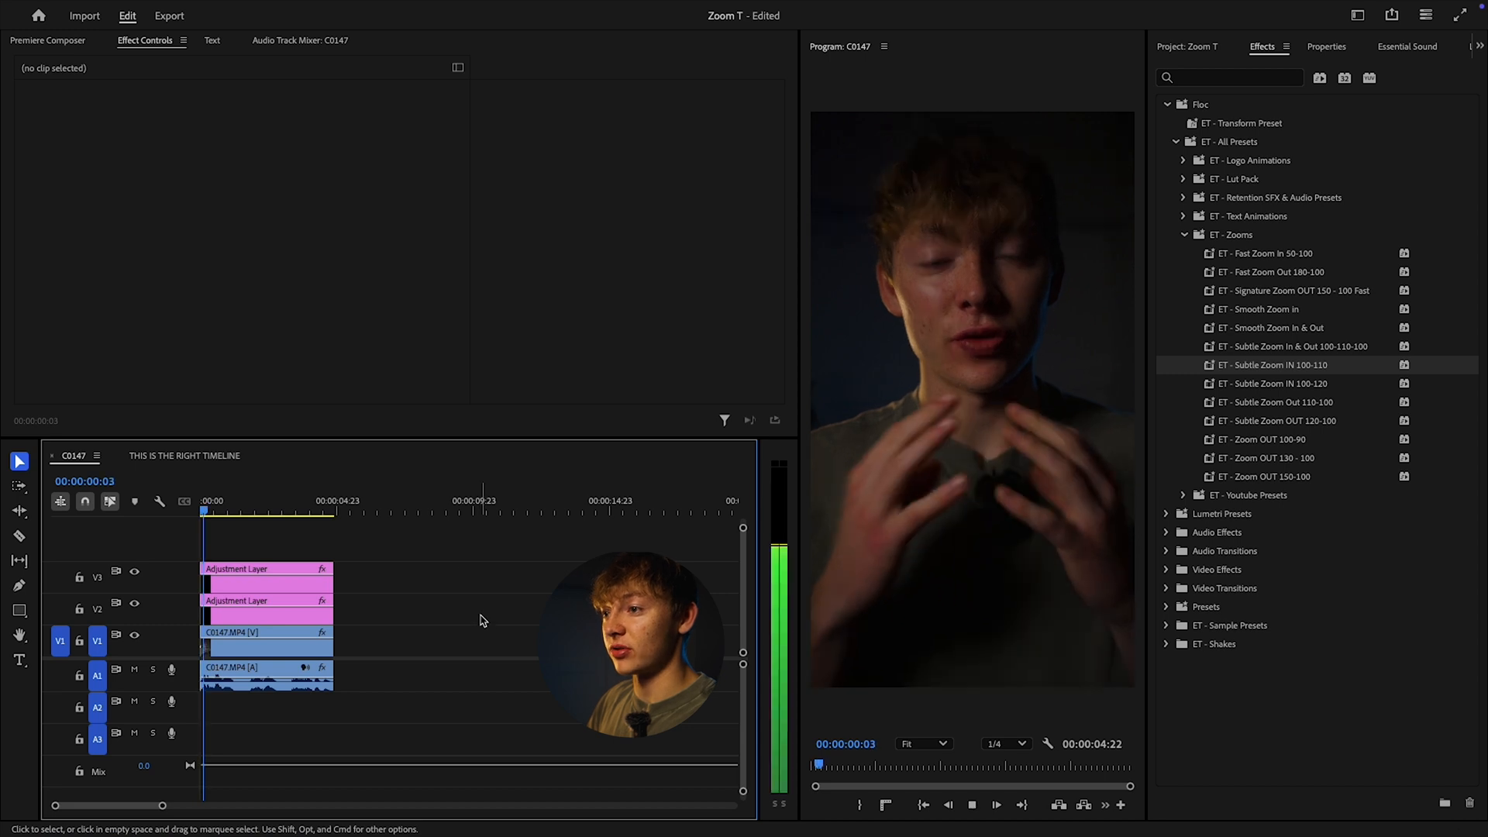